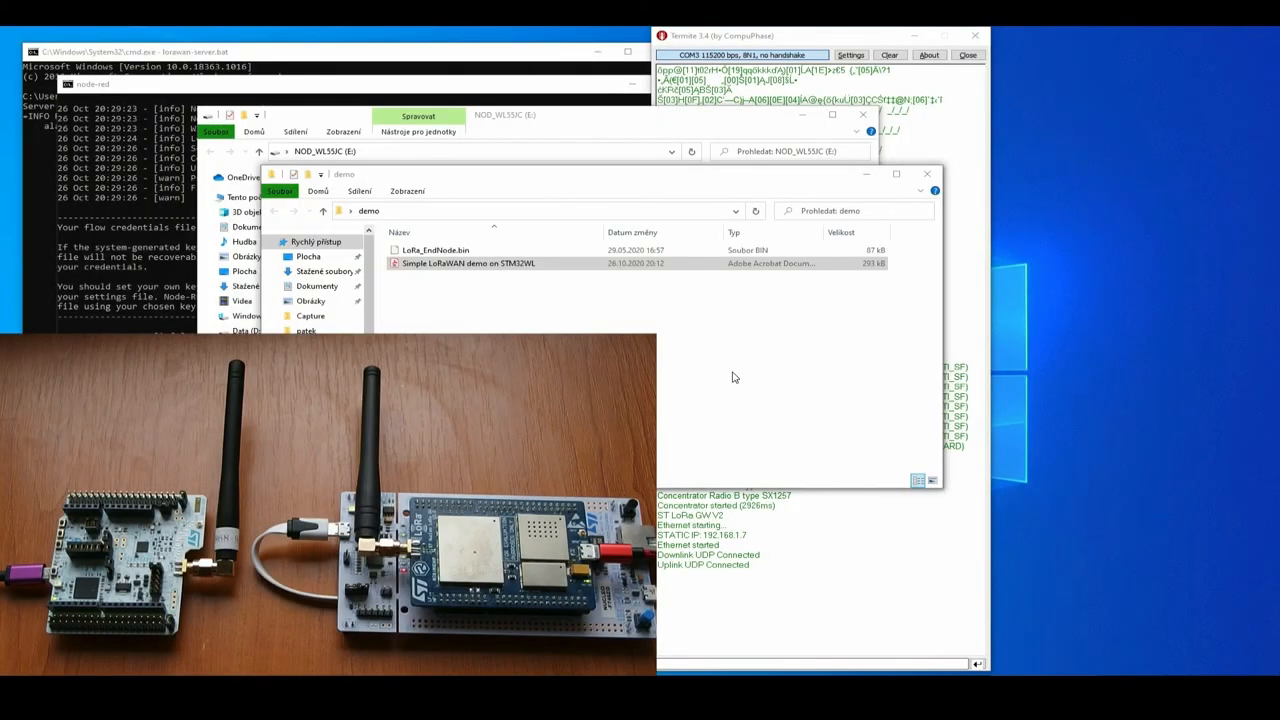
Navigate into the lora_server installation's bin folder.
click(436, 250)
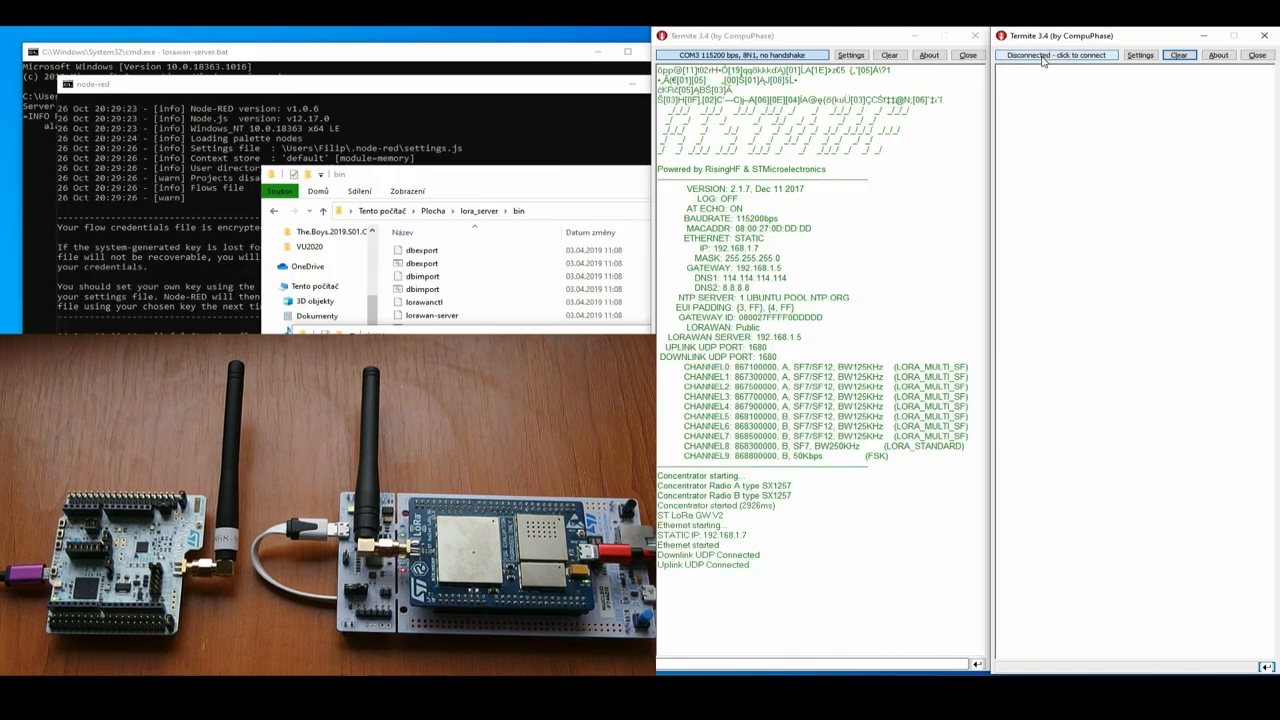
click(1056, 56)
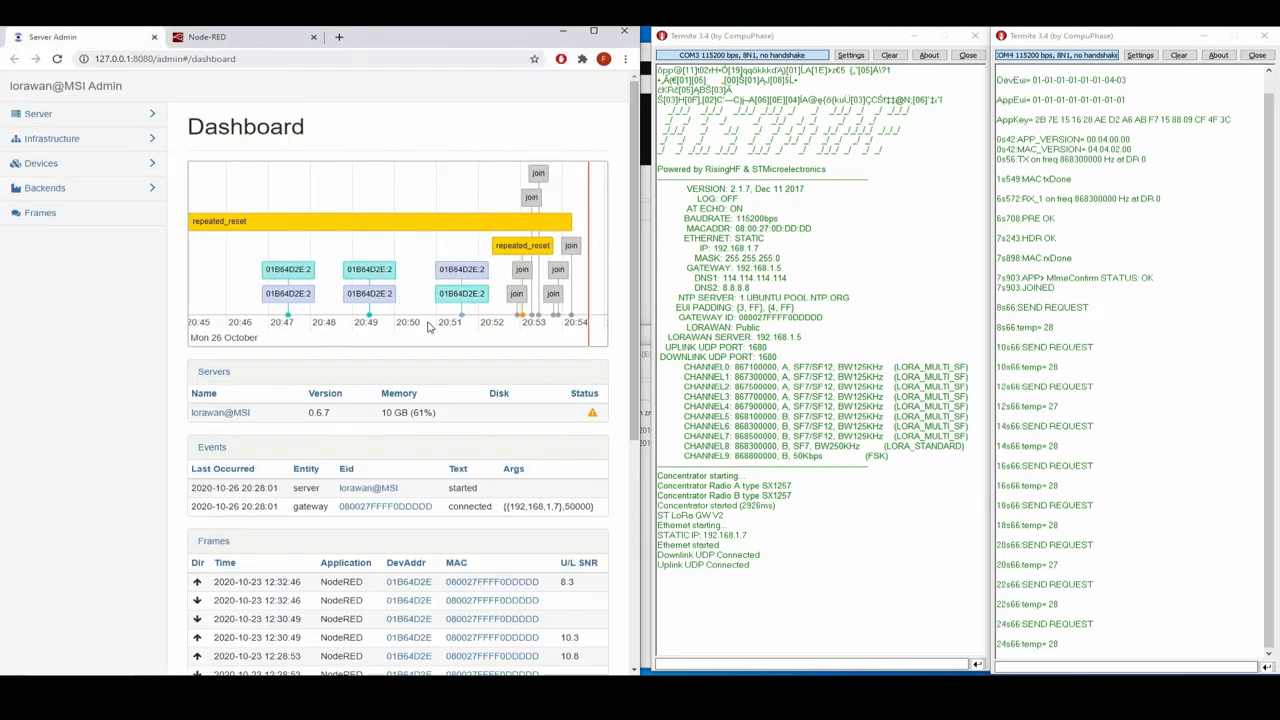
mouse_move(572, 246)
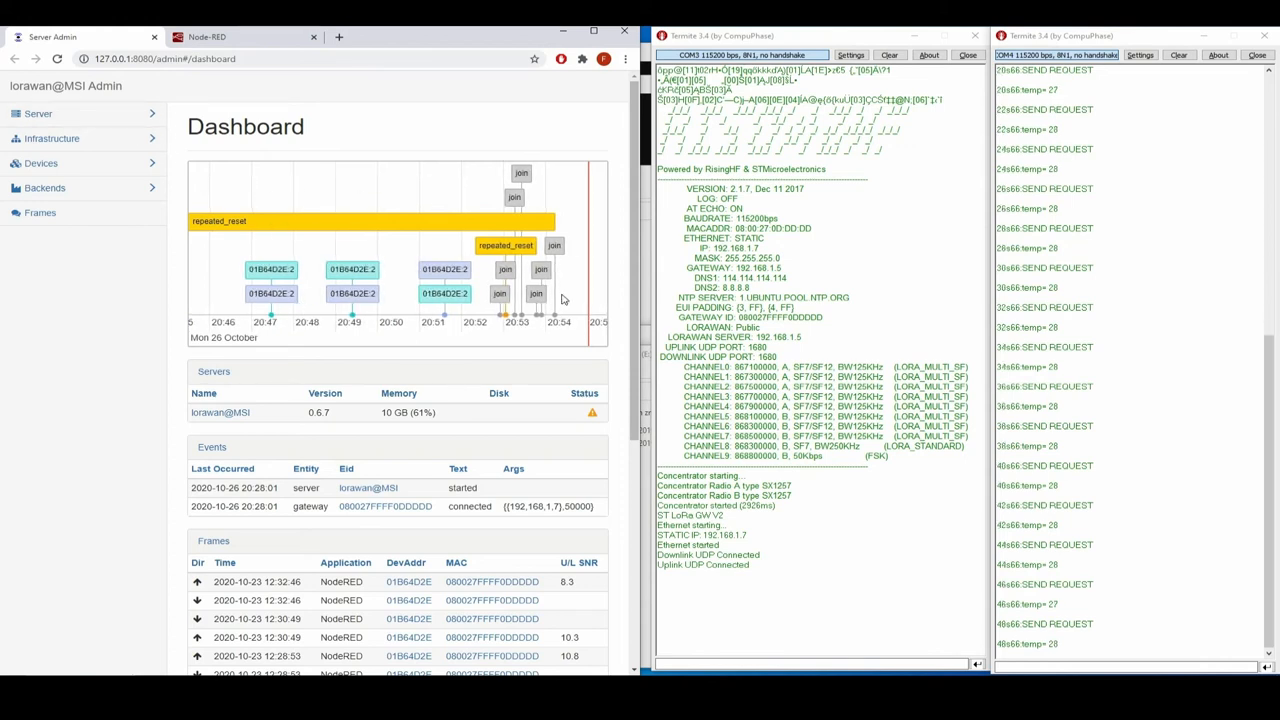
Switch to the Node-RED editor and review the COMPARE switch node's rules without changing them.
click(244, 36)
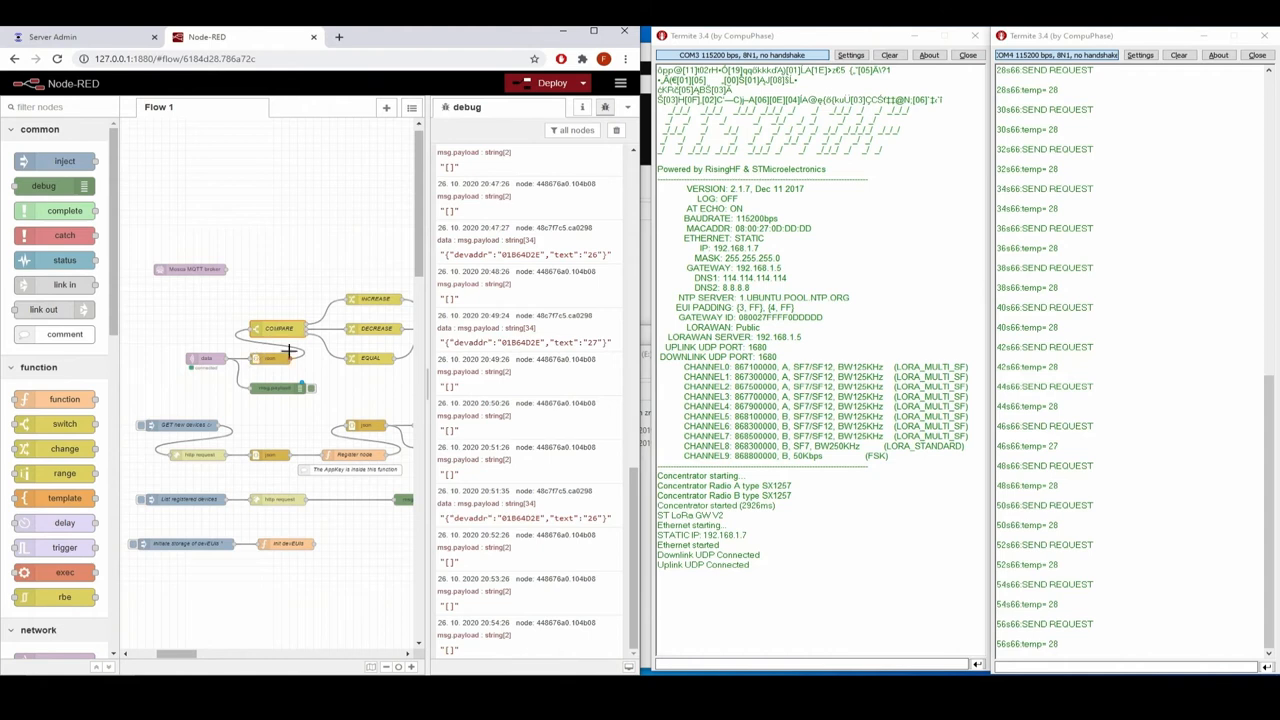
double_click(276, 328)
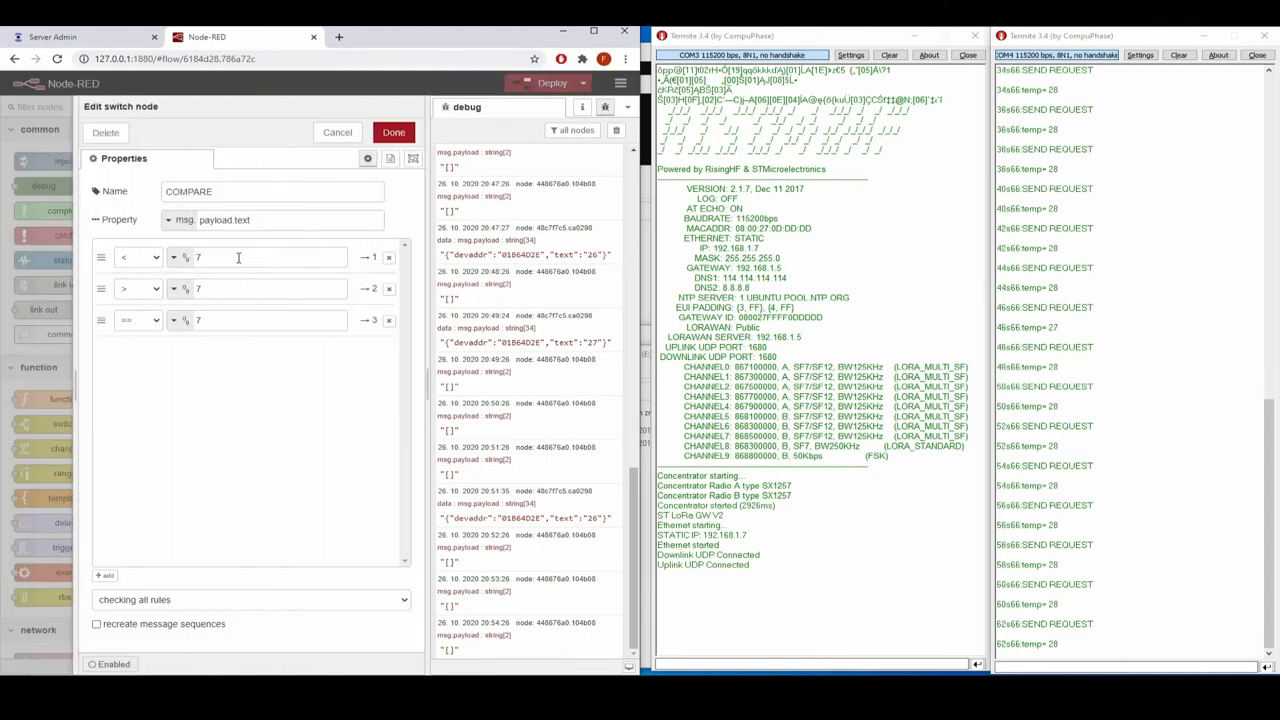
click(336, 132)
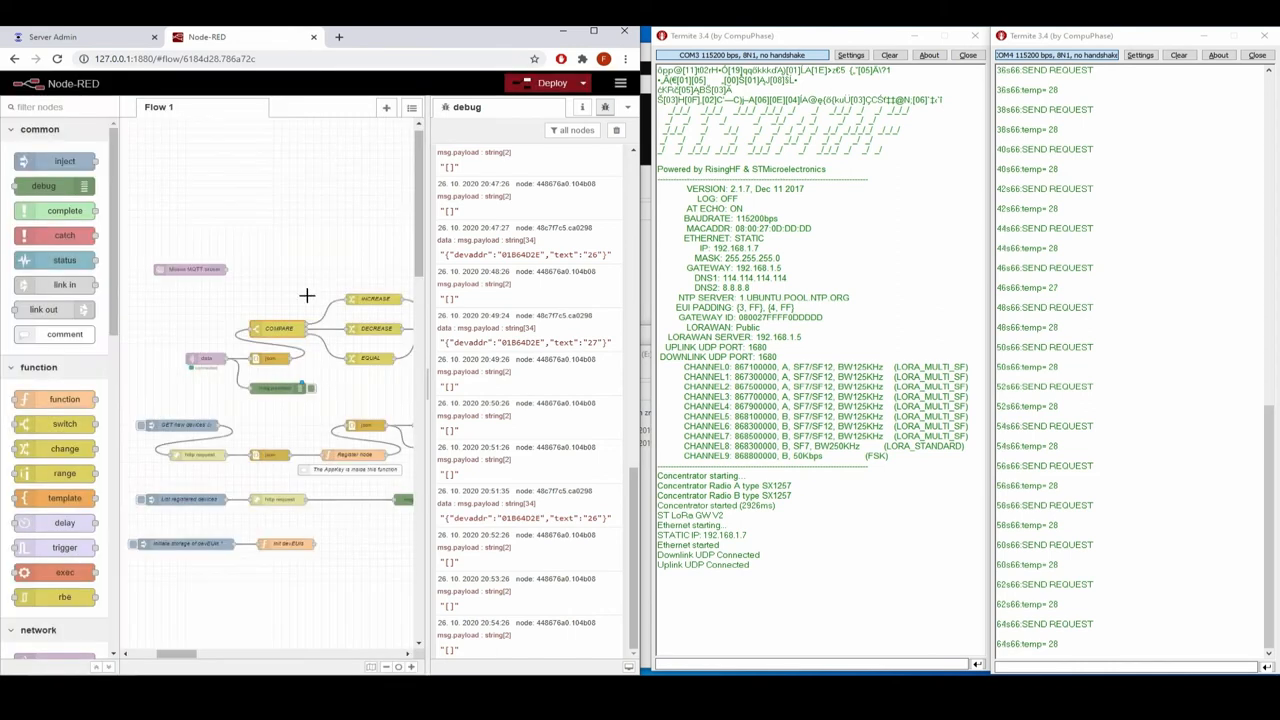
mouse_move(320, 368)
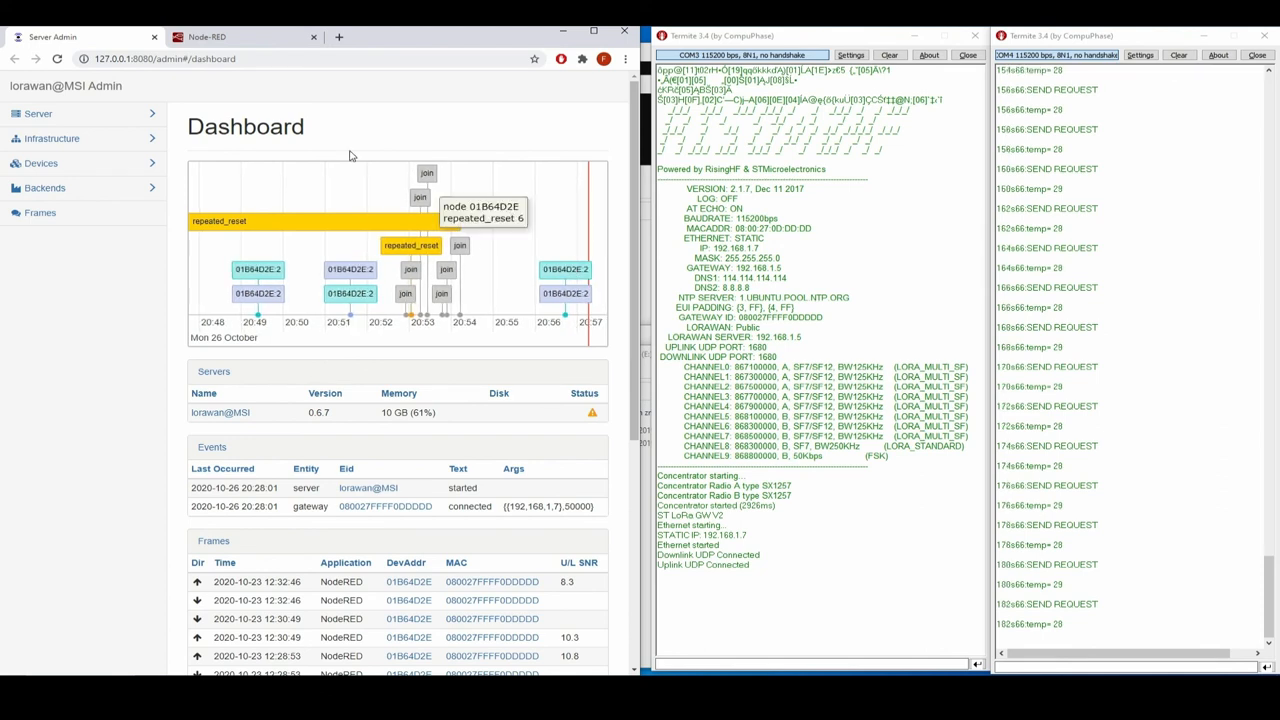
click(244, 36)
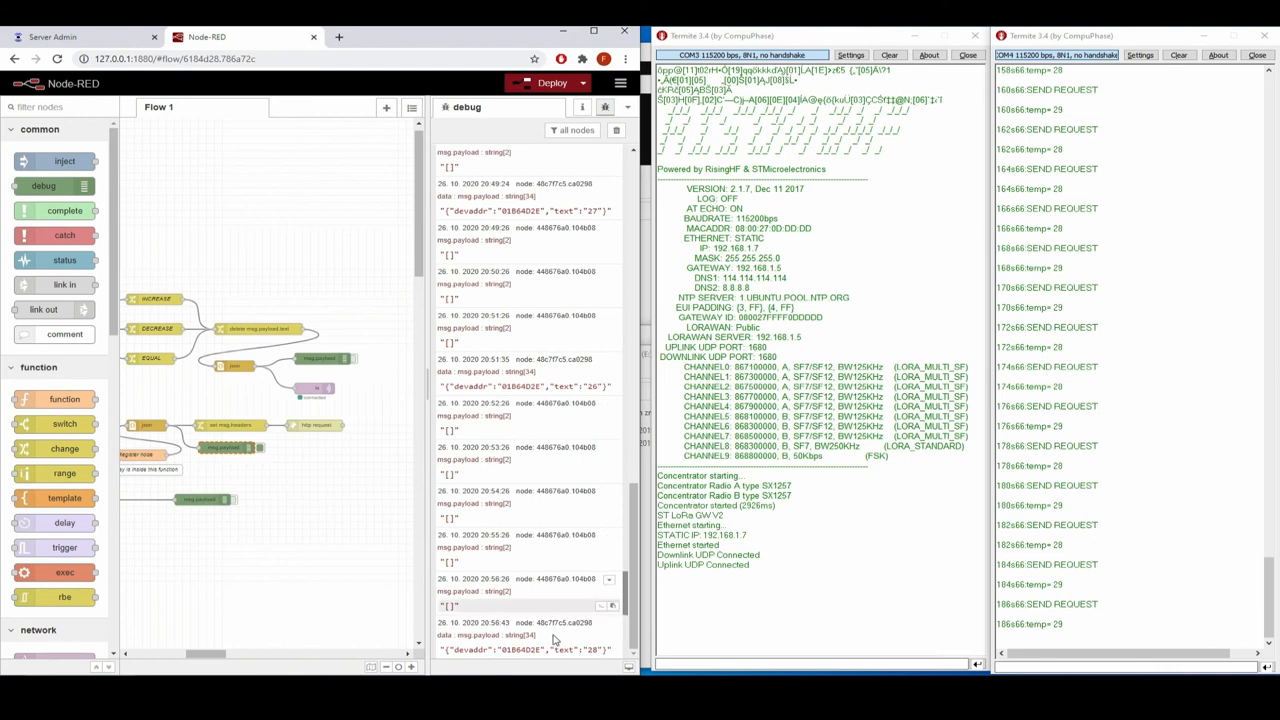